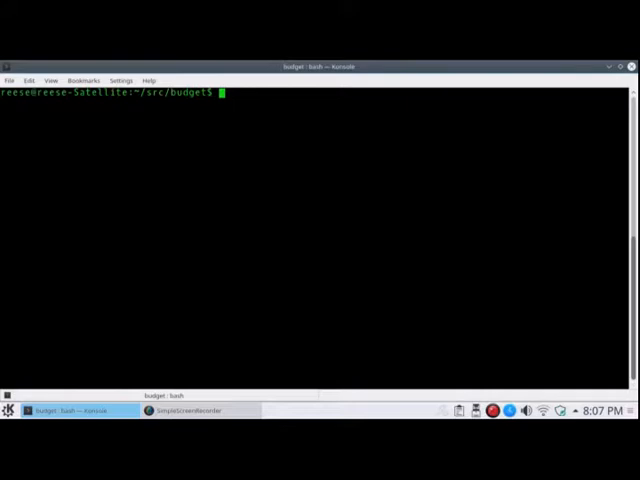
Print the manage-qif script, then run ./manage-qif to open Emacs on the dated QIF file.
text(cat manage-qif)
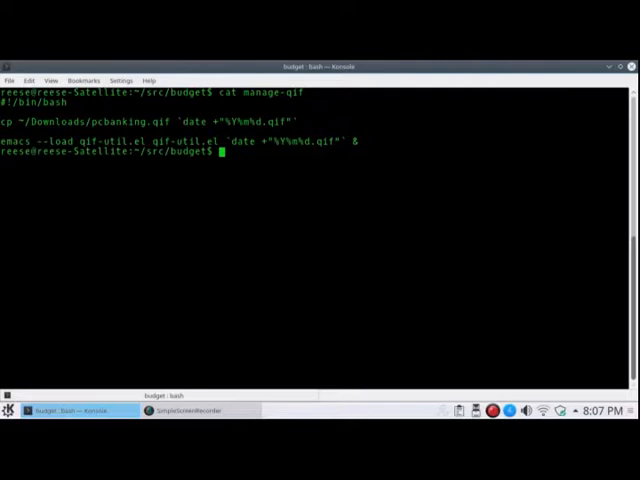
text(./mana)
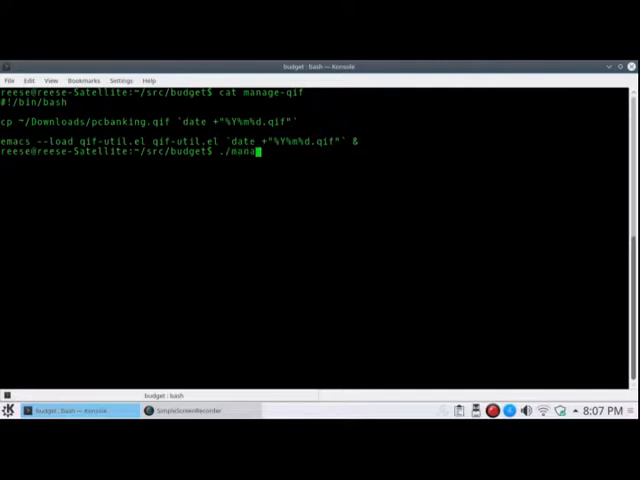
text(ge-qif)
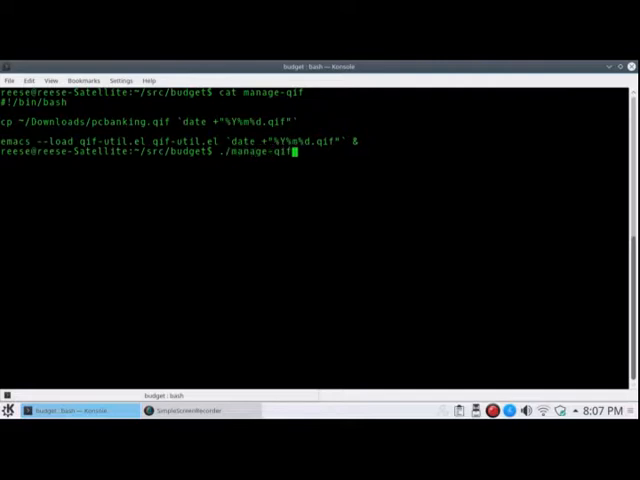
key(Return)
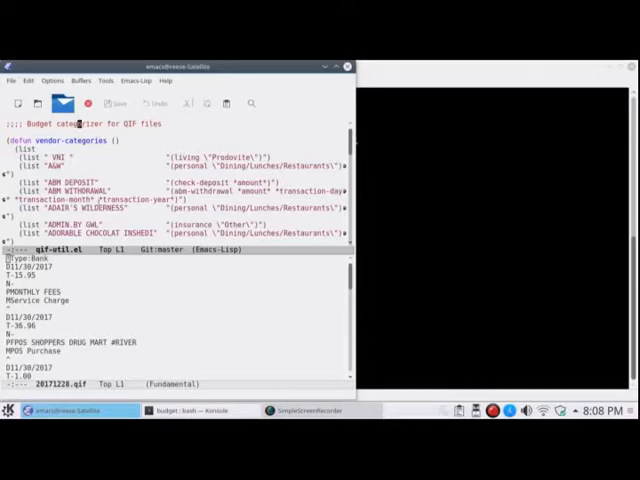
mouse_move(88, 287)
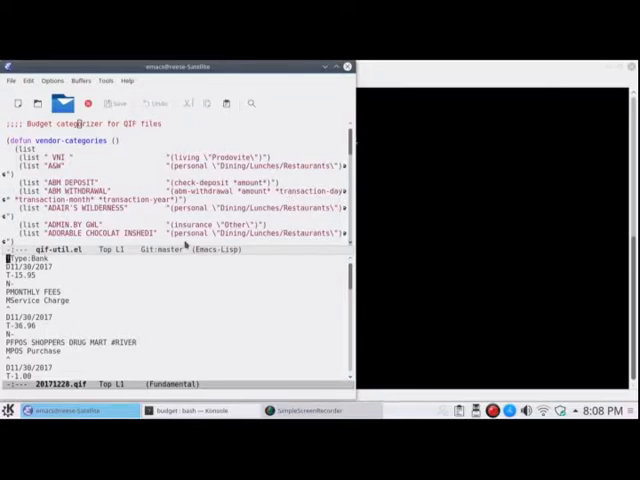
Run M-x categorize, move to the MONTHLY FEES transaction, and begin searching qif-util.el.
key(alt+x)
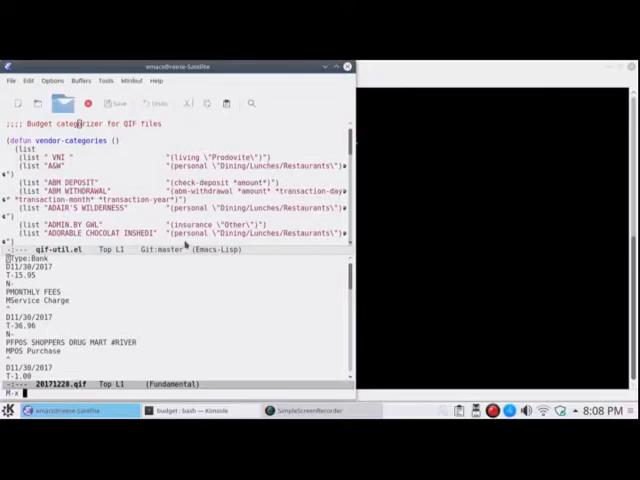
text(cate)
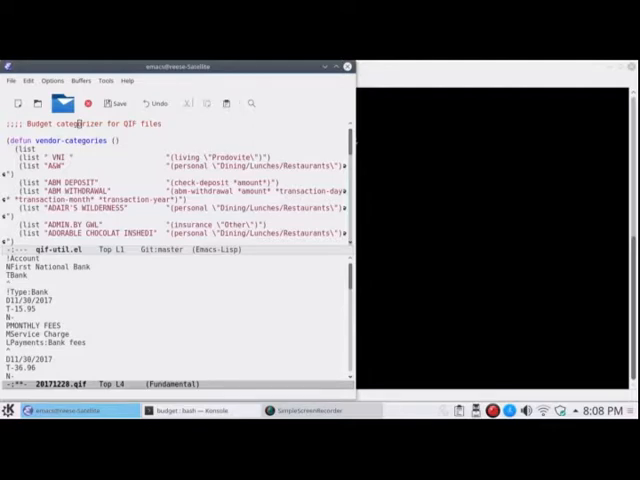
key(Down)
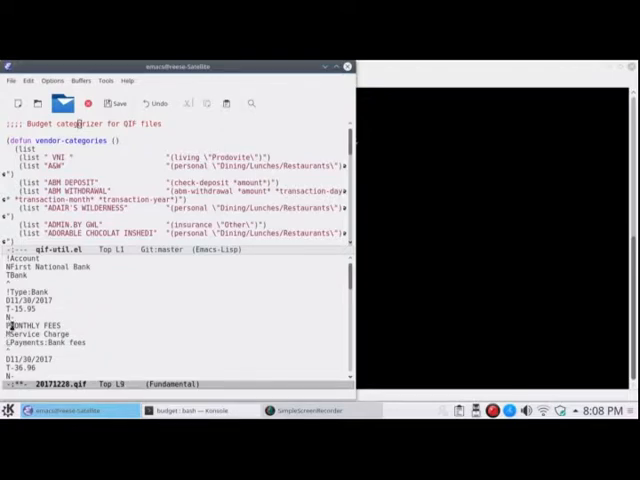
mouse_move(128, 218)
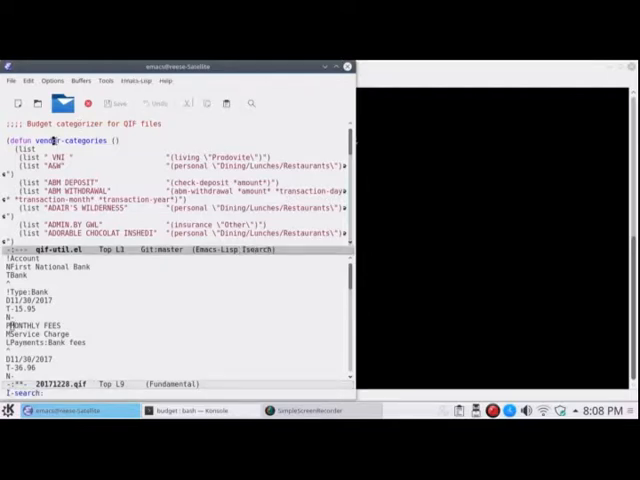
text(ments \"Bank fees\")"))
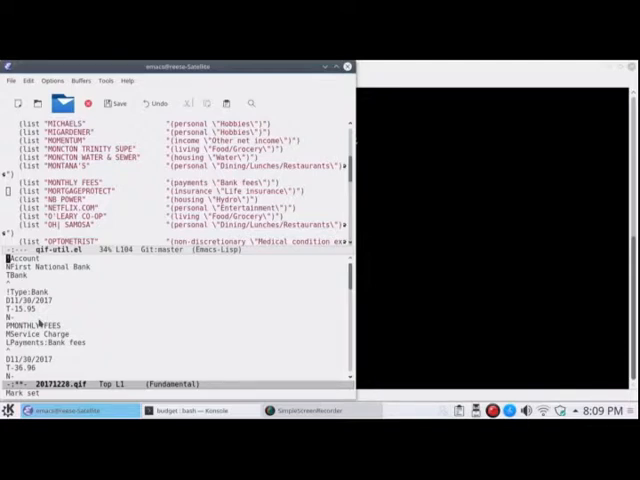
Search the .qif buffer for 'unknown' to find Unknown vendor transactions.
key(ctrl+s)
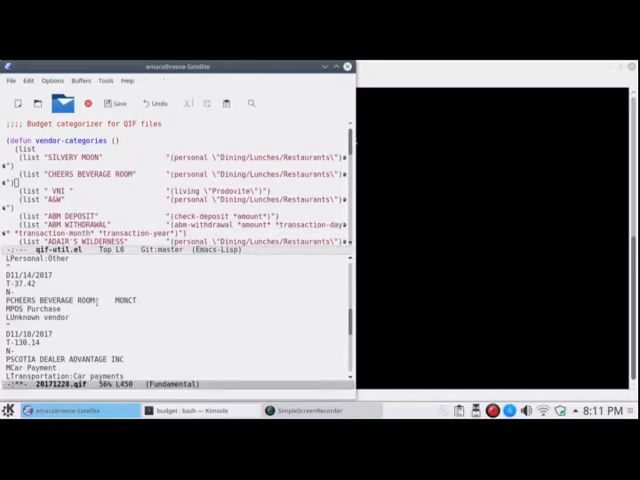
text(unknown)
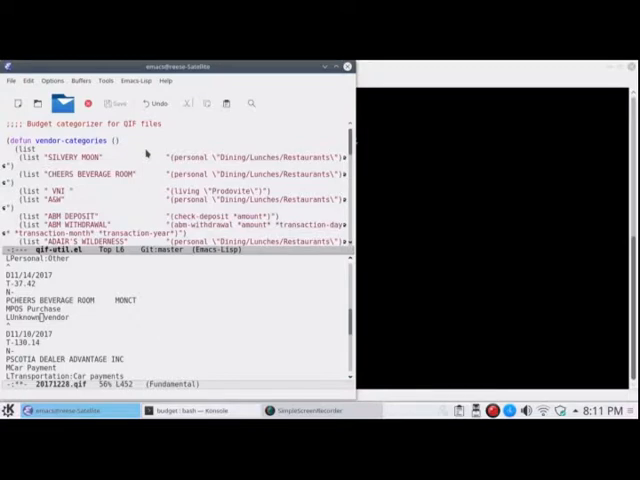
mouse_move(40, 328)
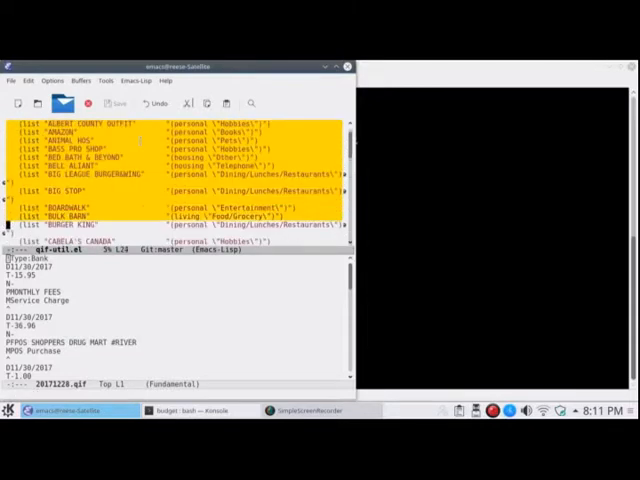
Scroll through the vendor-categories list in qif-util.el.
scroll(down, 3)
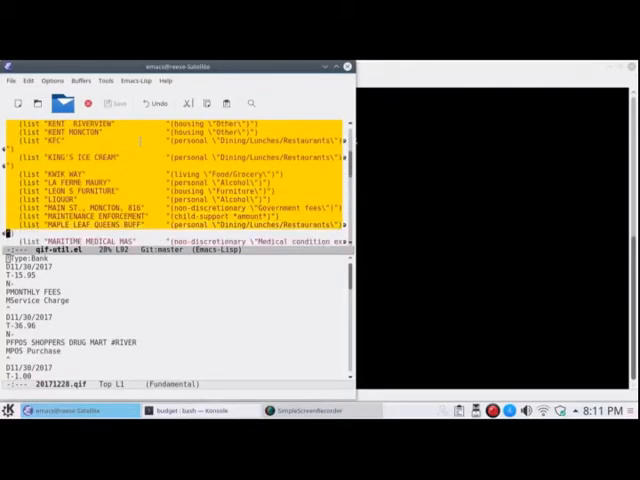
scroll(down, 3)
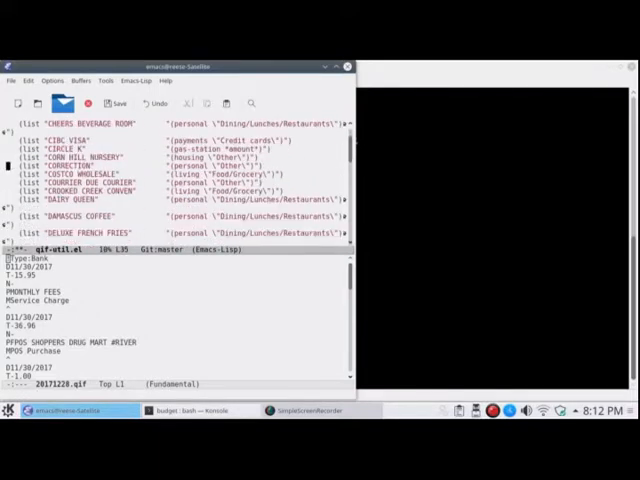
scroll(up, 3)
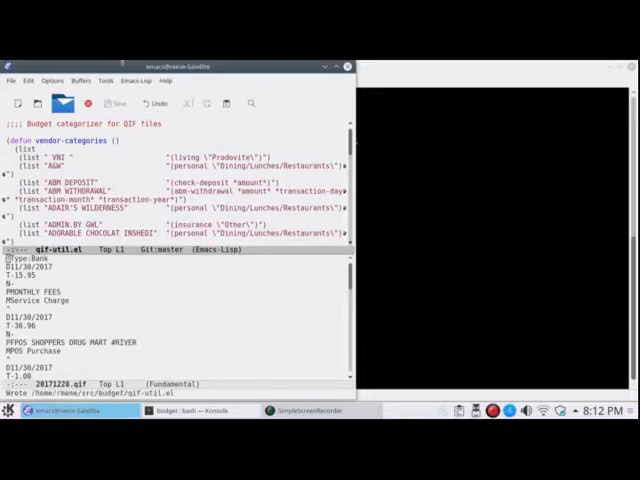
Byte-compile and load qif-util.el from the Emacs-Lisp menu.
click(133, 81)
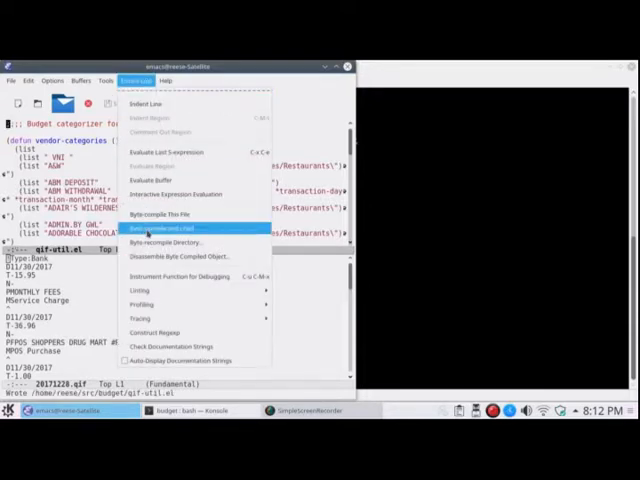
click(172, 229)
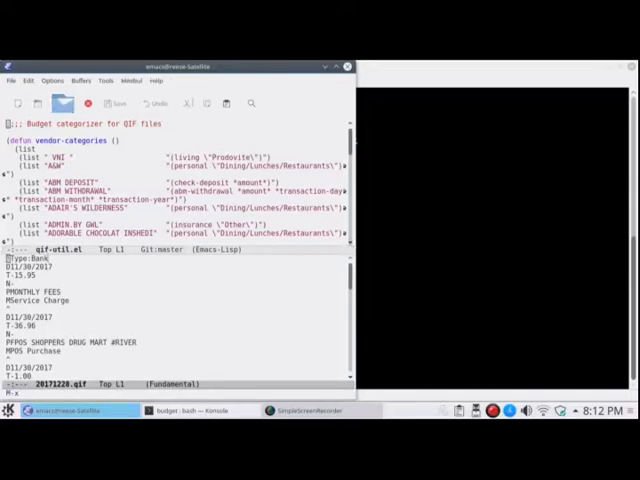
Enter 'categ' at the M-x prompt to run the categorize command.
text(categor)
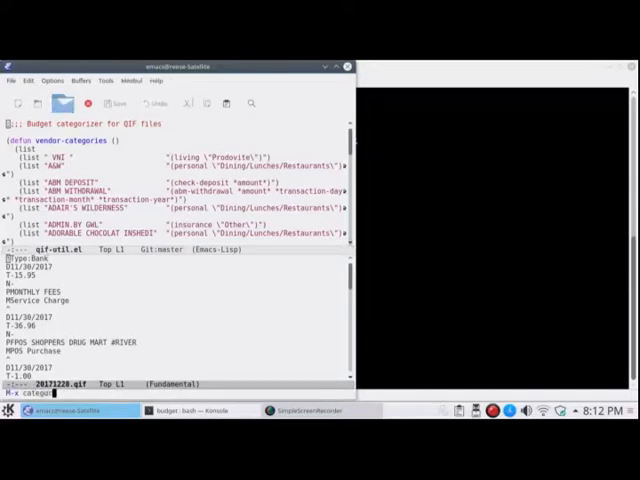
key(Return)
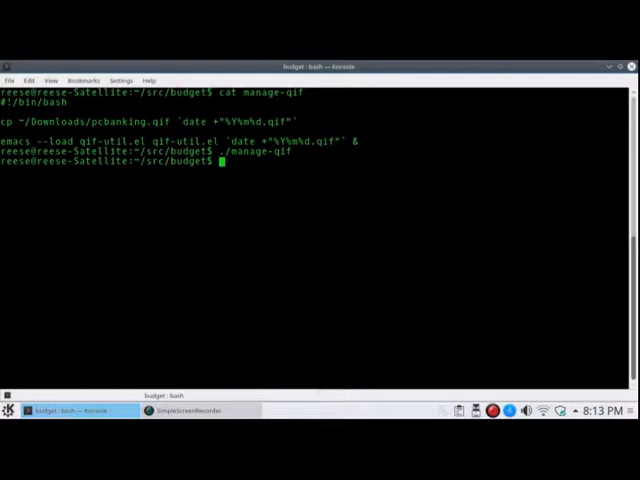
Enter the command 'emacs qif-util.el' at the Konsole prompt.
text(emacs)
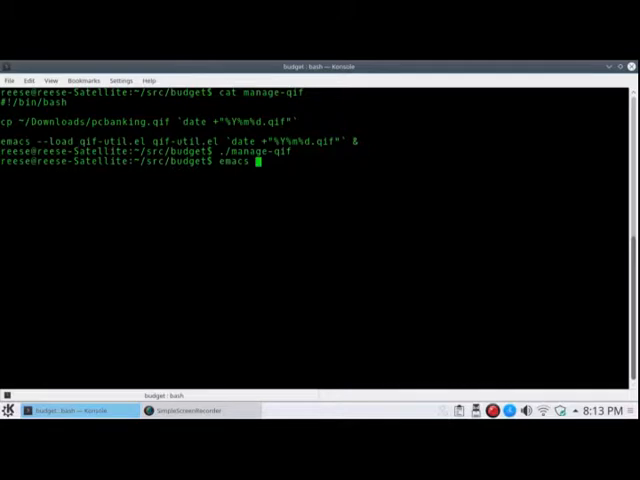
text(qif-util.)
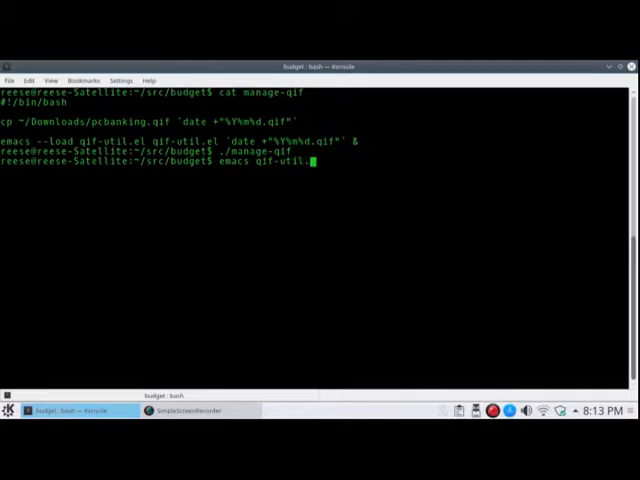
text(l)
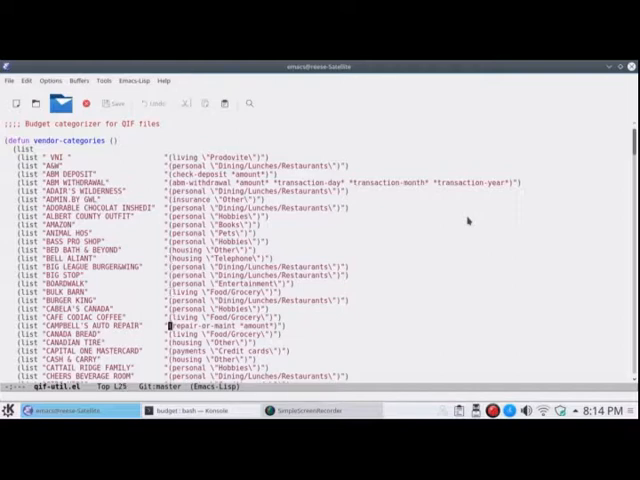
double_click(240, 324)
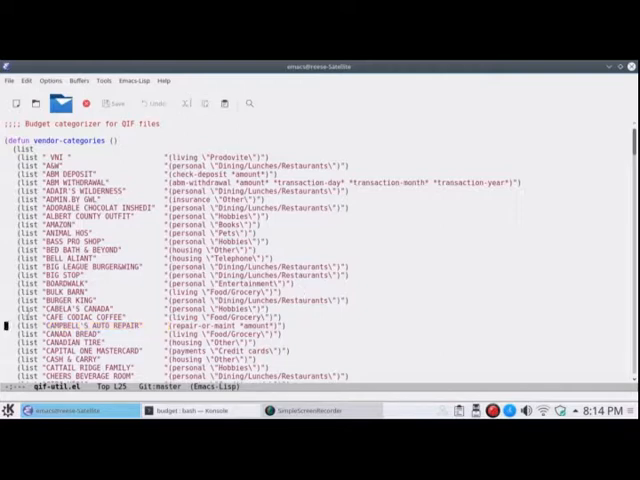
scroll(down, 3)
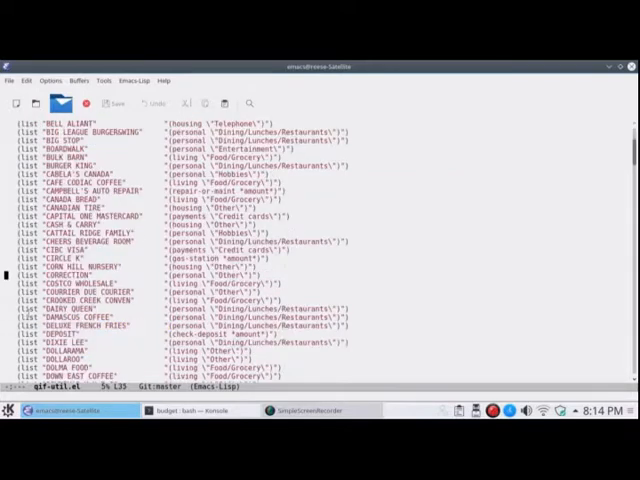
scroll(down, 3)
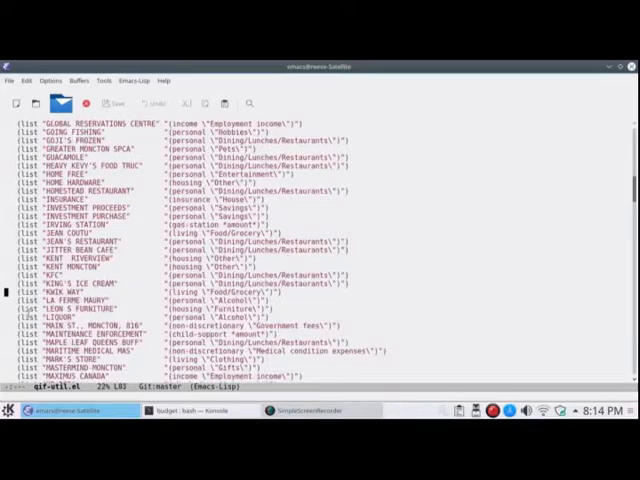
scroll(down, 3)
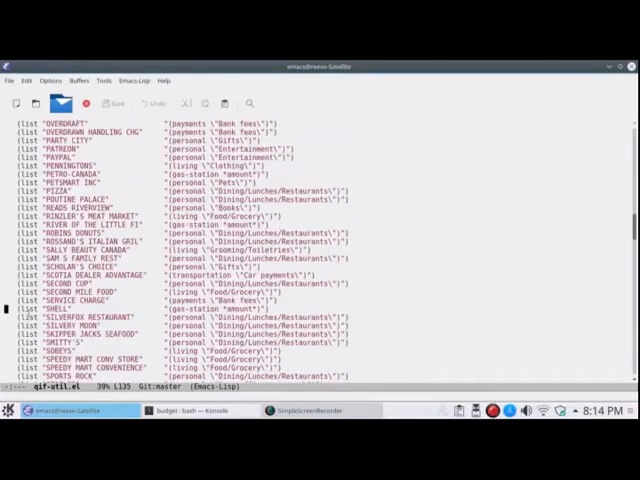
scroll(down, 3)
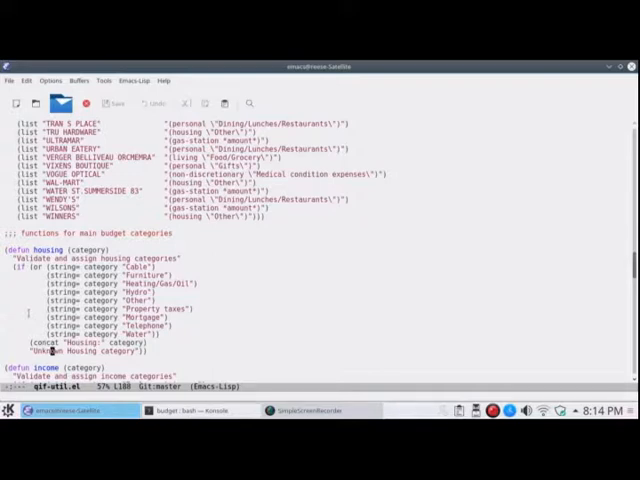
scroll(down, 3)
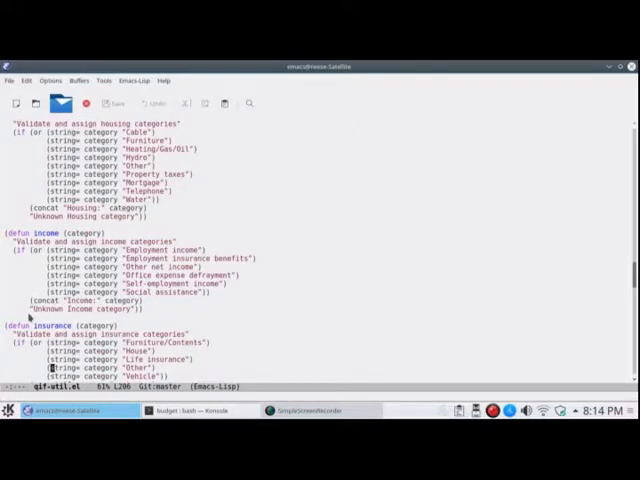
scroll(down, 3)
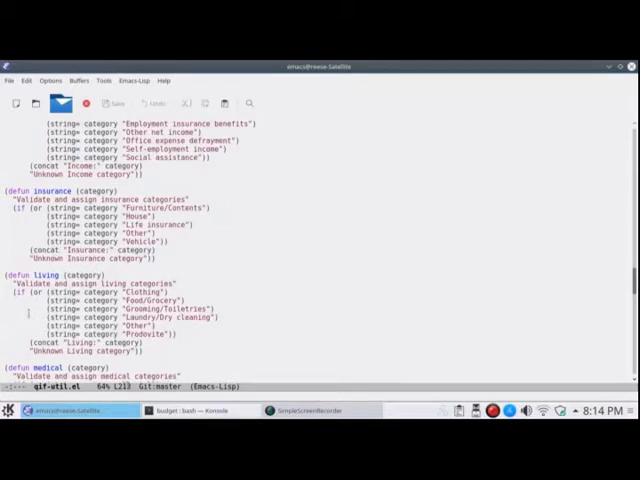
scroll(down, 3)
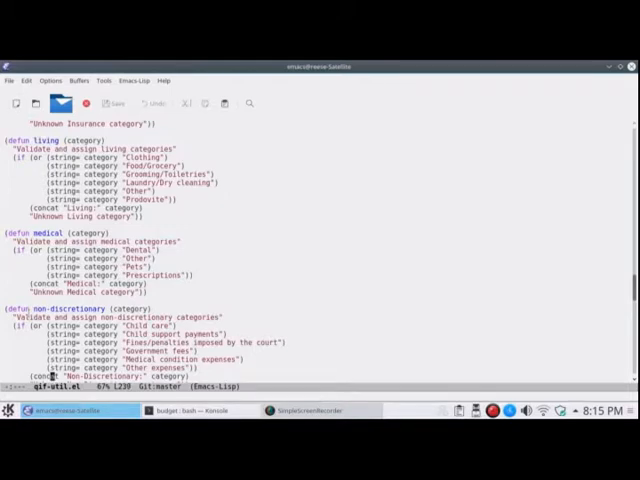
scroll(down, 3)
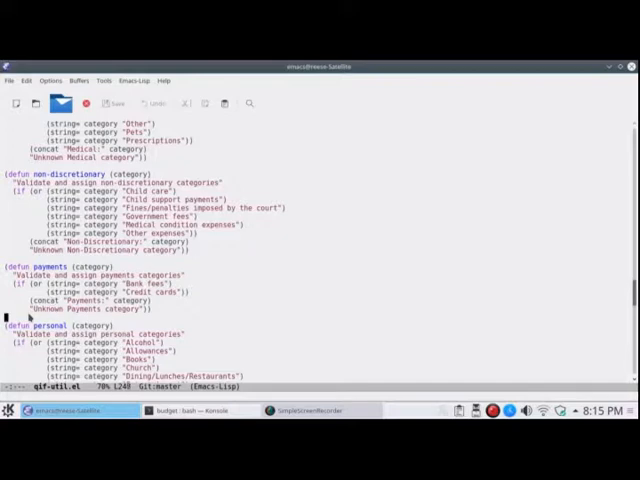
scroll(down, 3)
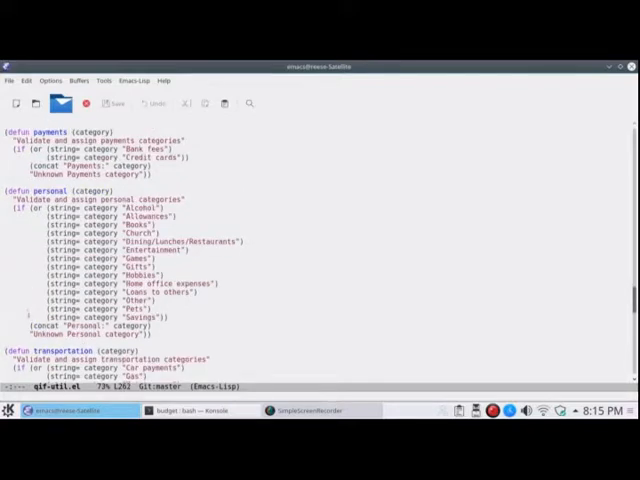
scroll(down, 3)
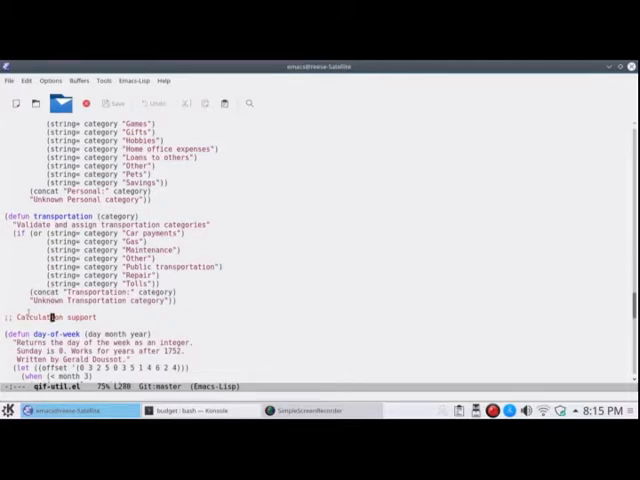
scroll(down, 3)
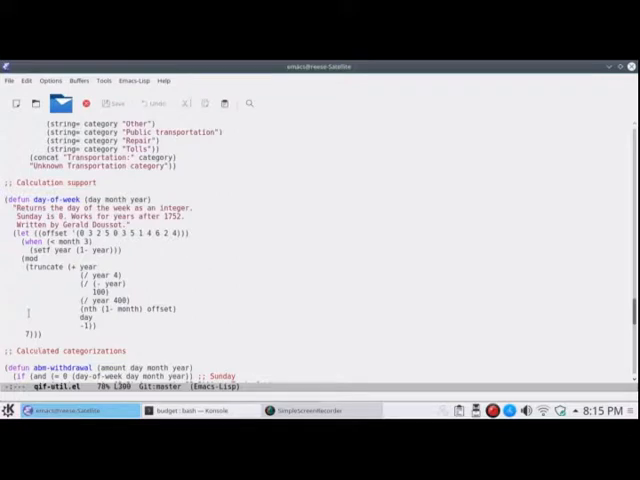
scroll(down, 3)
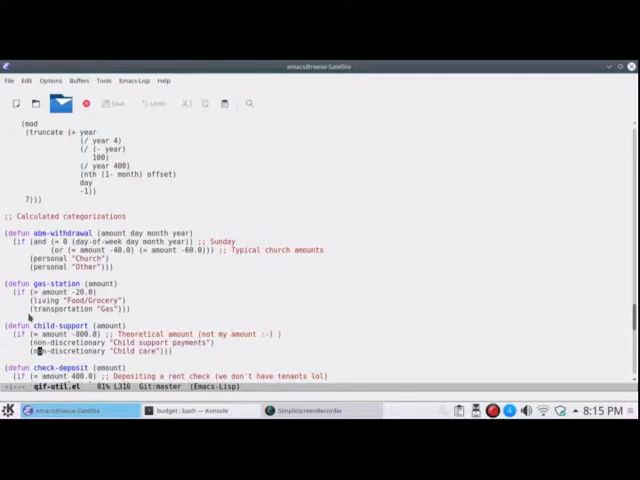
scroll(down, 3)
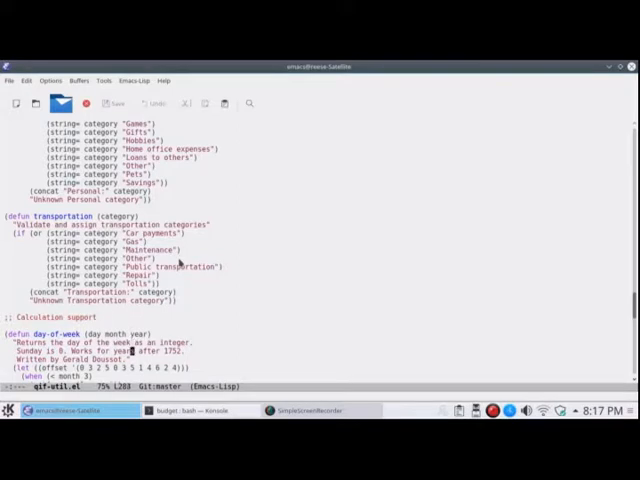
Scroll the vendor-categories table at the top of qif-util.el.
scroll(down, 3)
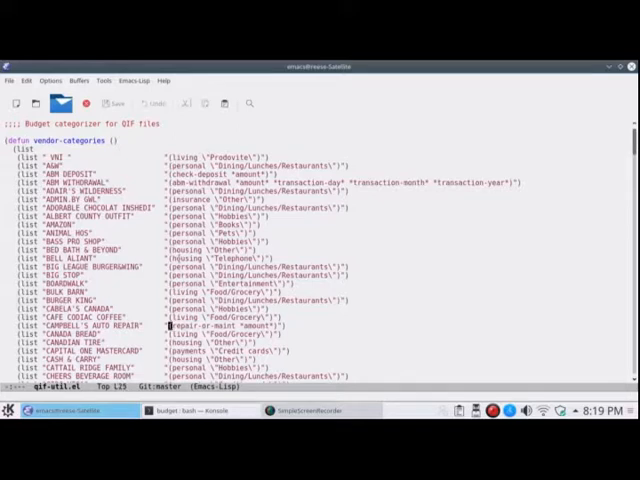
scroll(down, 3)
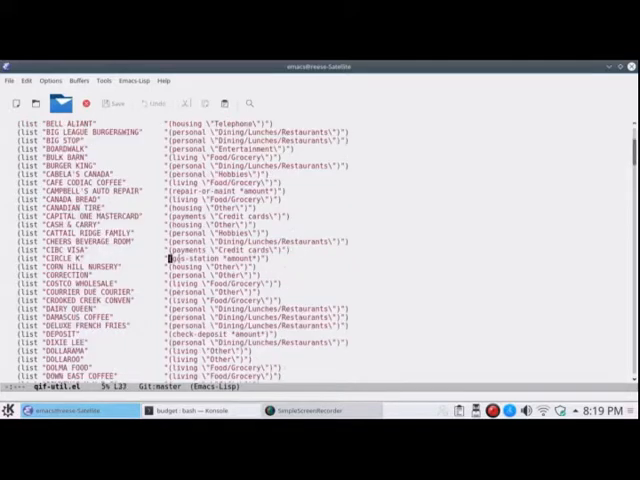
scroll(down, 3)
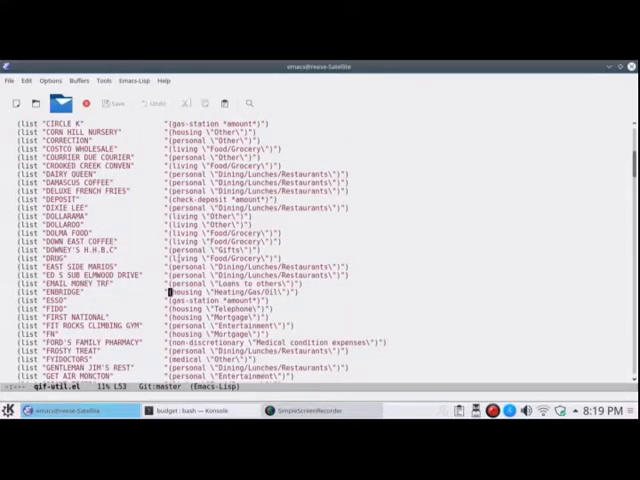
scroll(down, 3)
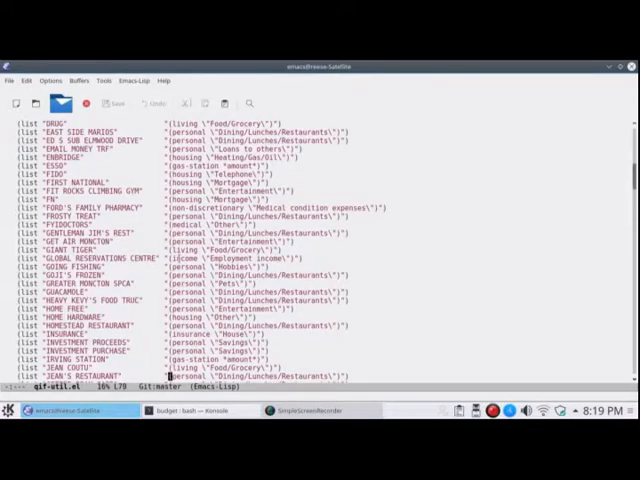
scroll(down, 3)
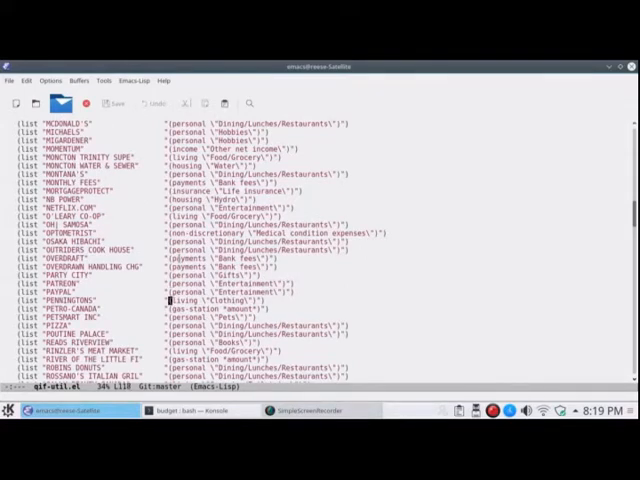
scroll(down, 3)
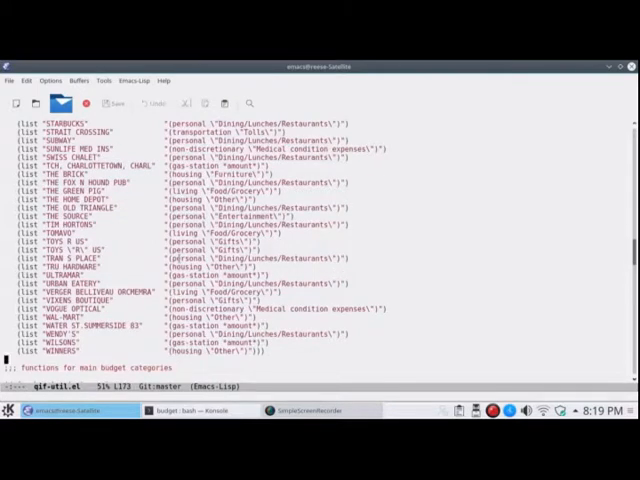
scroll(down, 3)
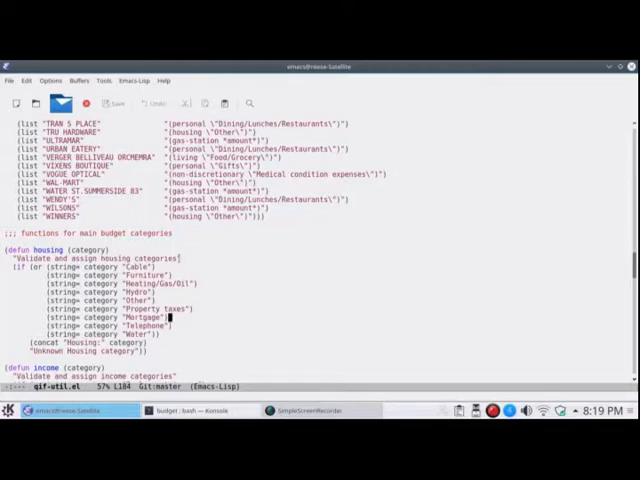
scroll(down, 3)
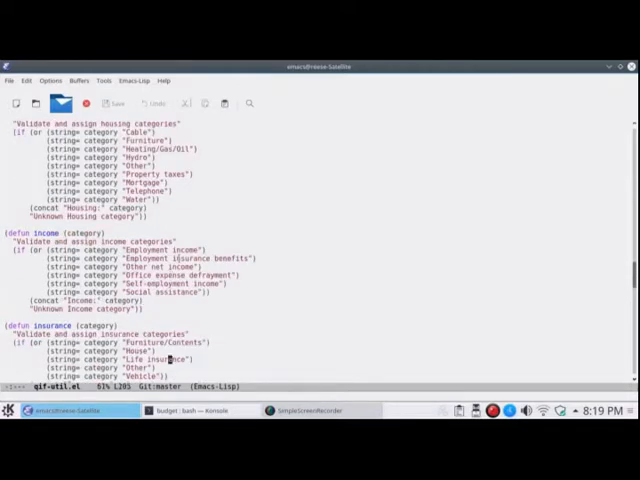
scroll(down, 3)
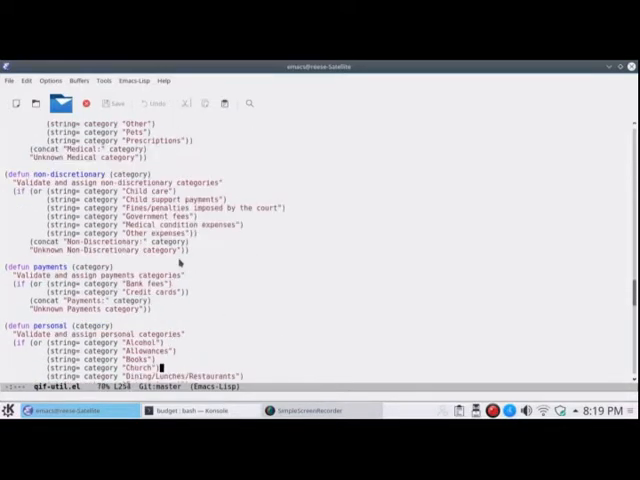
scroll(down, 3)
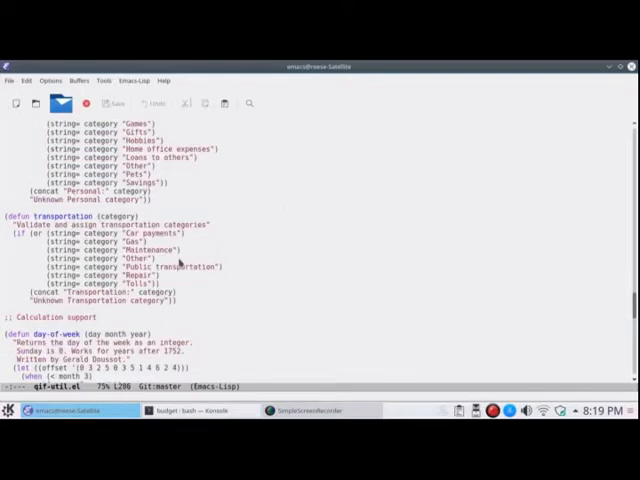
scroll(down, 3)
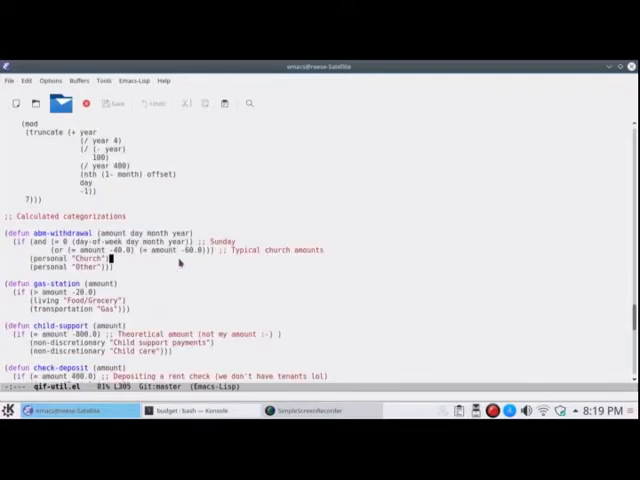
scroll(down, 3)
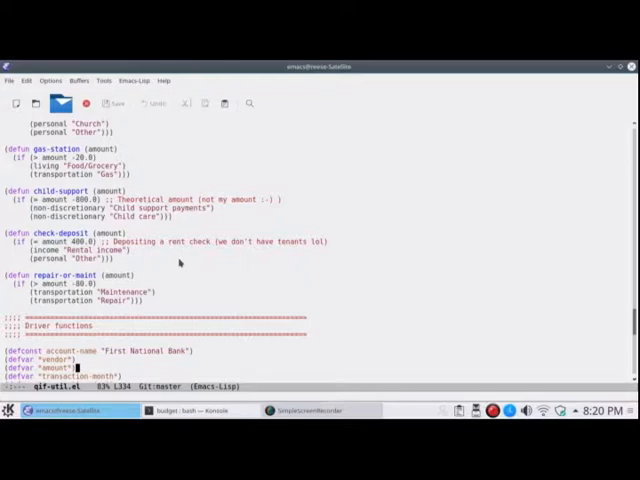
Scroll down to the driver functions handle-transaction-date, get-record-type and searchfor.
key(down)
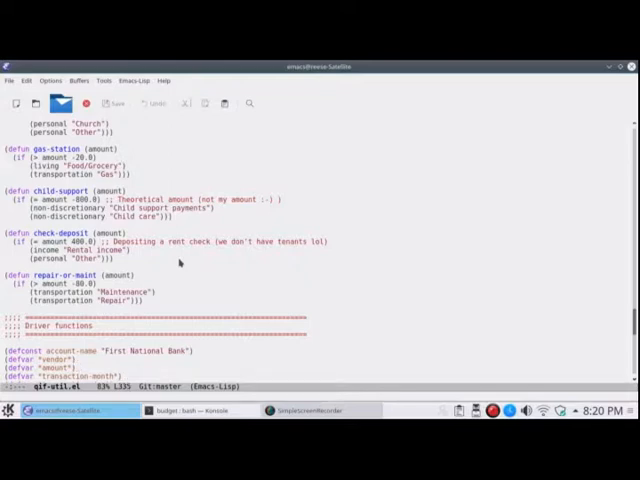
scroll(down, 3)
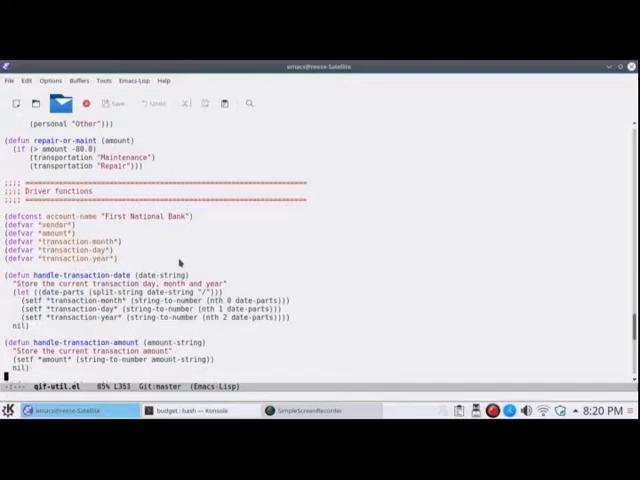
scroll(down, 3)
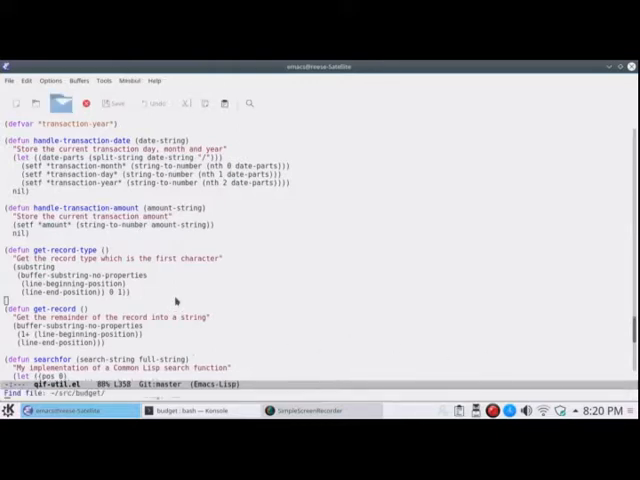
text(2017/)
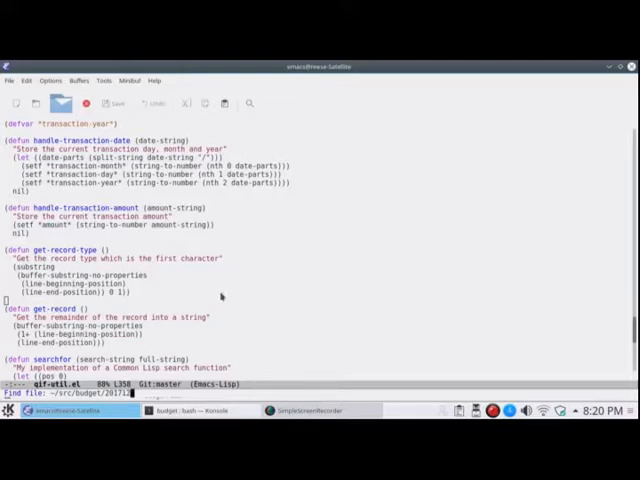
key(Tab)
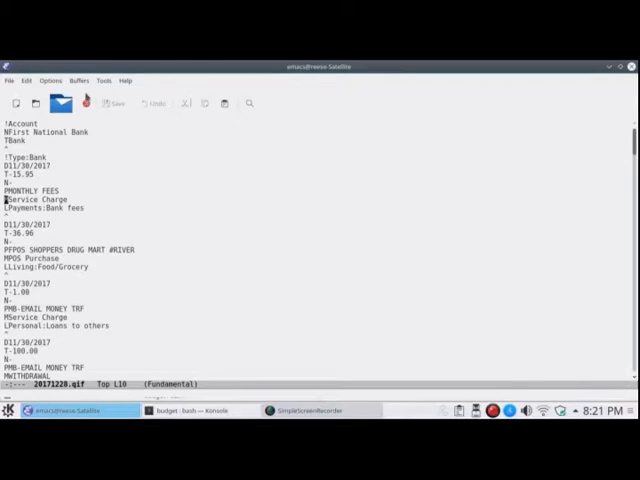
click(78, 80)
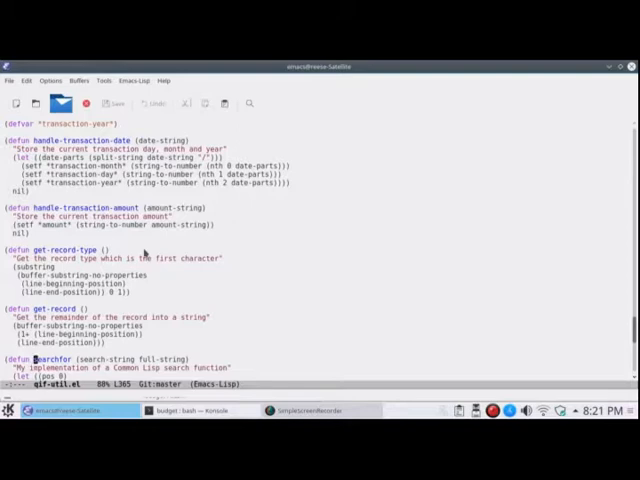
Search the vendor list for 'living' and move to the next living match.
scroll(down, 3)
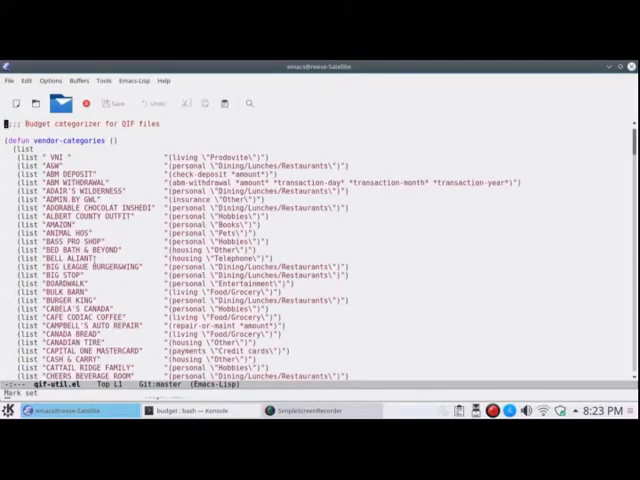
scroll(down, 3)
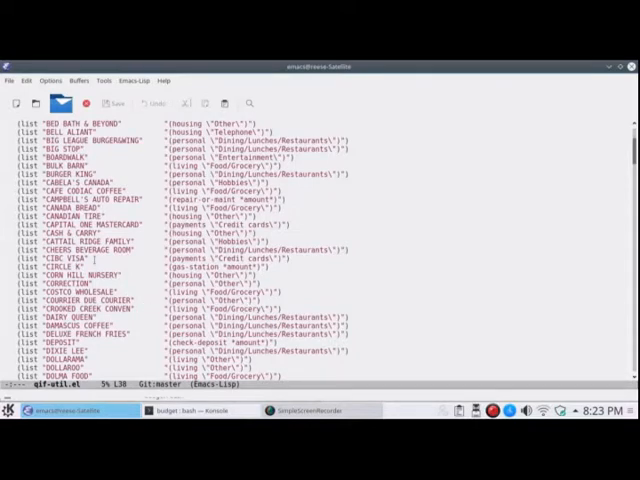
text(living)
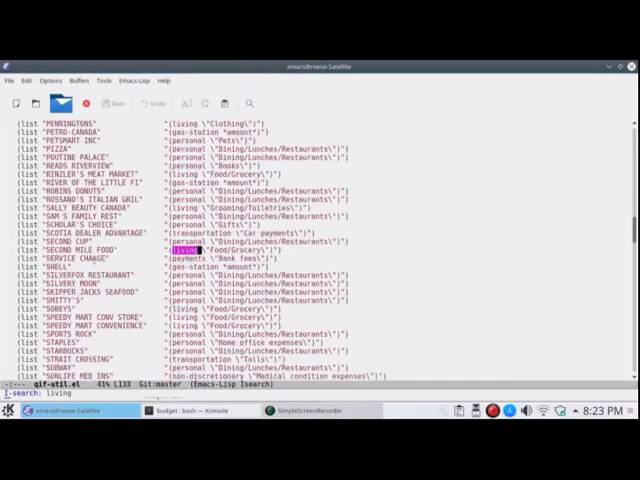
key(Return)
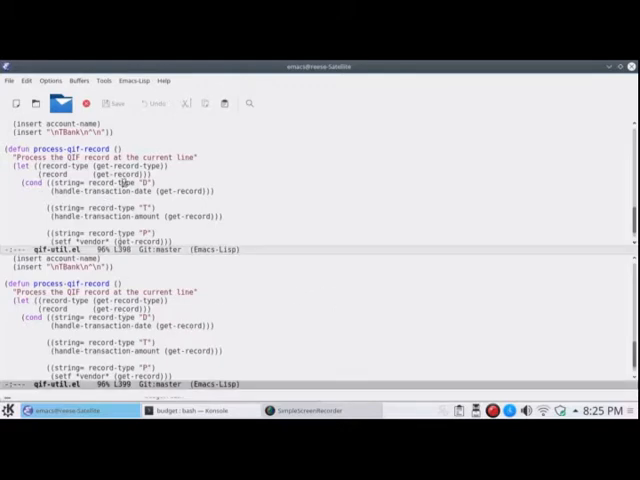
Switch the lower pane to the 20171228.qif buffer via the Buffers menu.
click(78, 80)
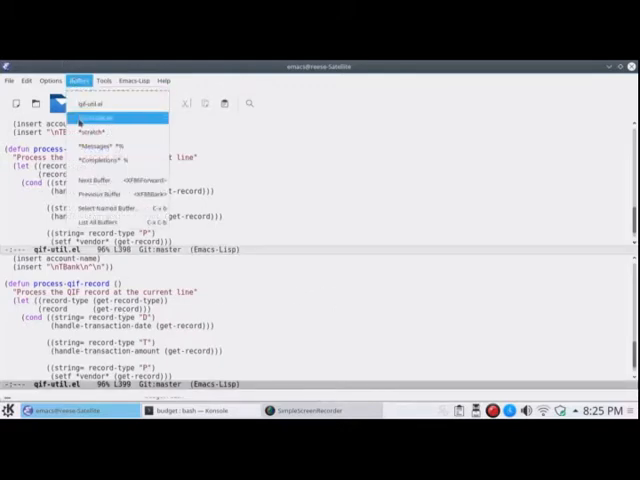
click(120, 120)
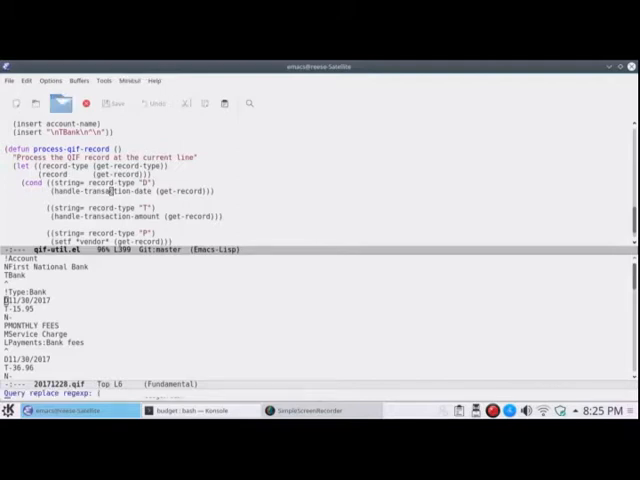
Replace '(get-record)' with 'record' in process-qif-record using query-replace-regexp.
text((get-record)
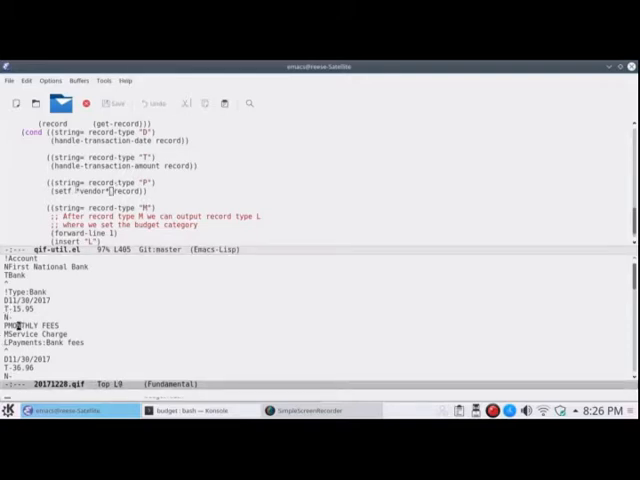
double_click(90, 190)
text((insert (assign-category)))
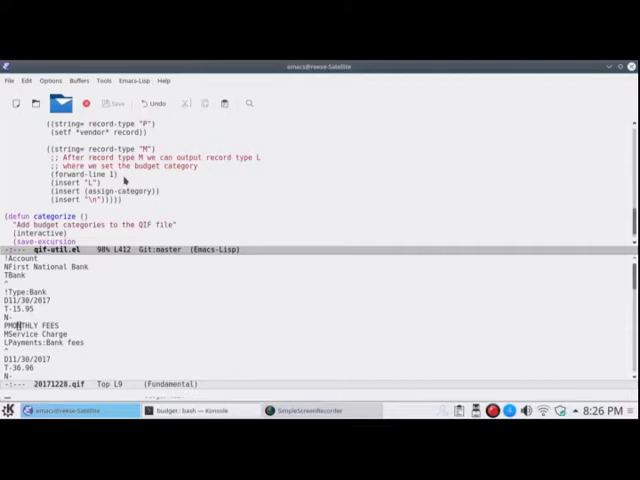
scroll(down, 3)
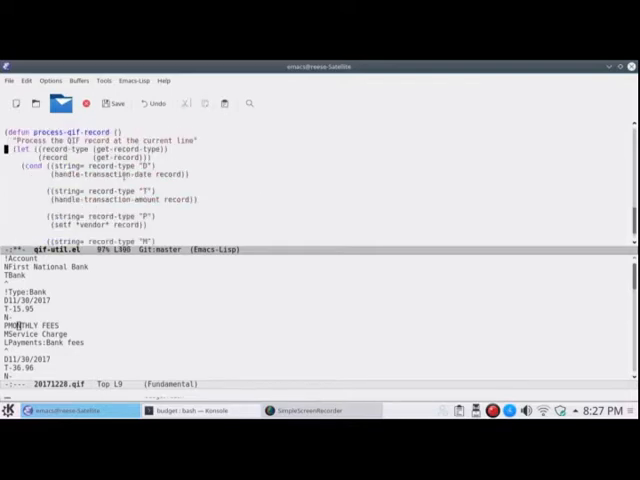
scroll(down, 3)
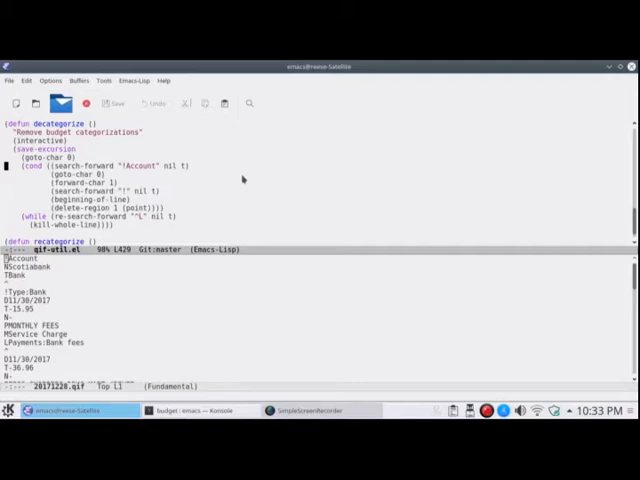
mouse_move(242, 179)
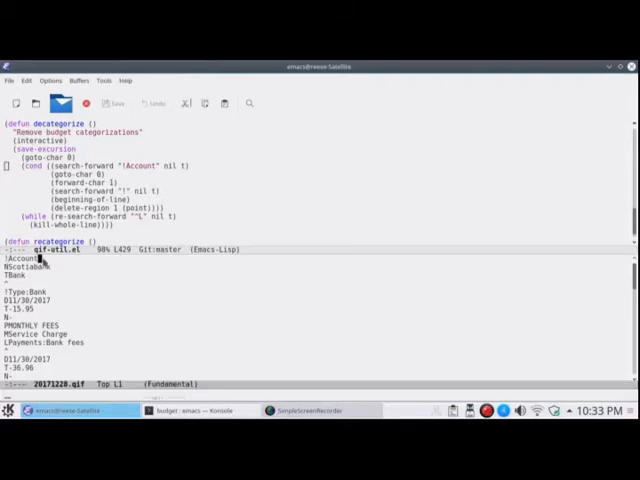
double_click(18, 264)
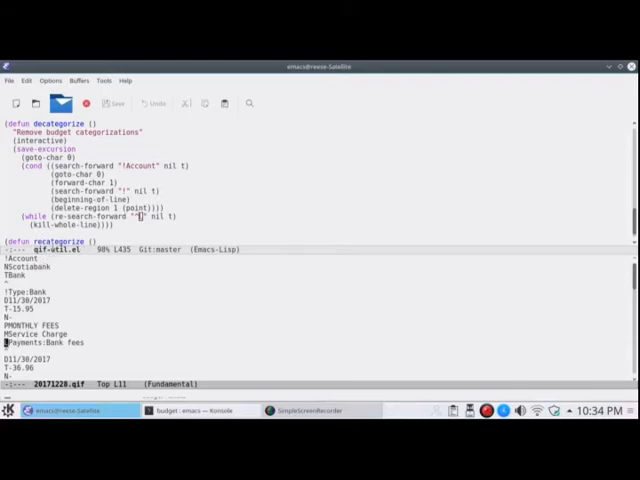
Run decategorize via M-x on the 20171228.qif buffer.
text(decategorize)
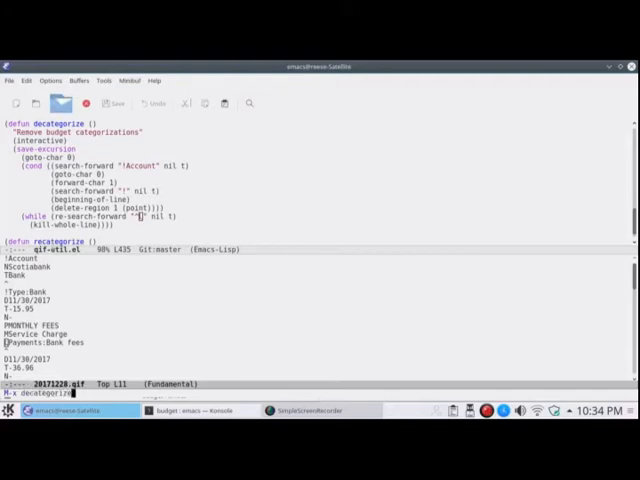
key(Return)
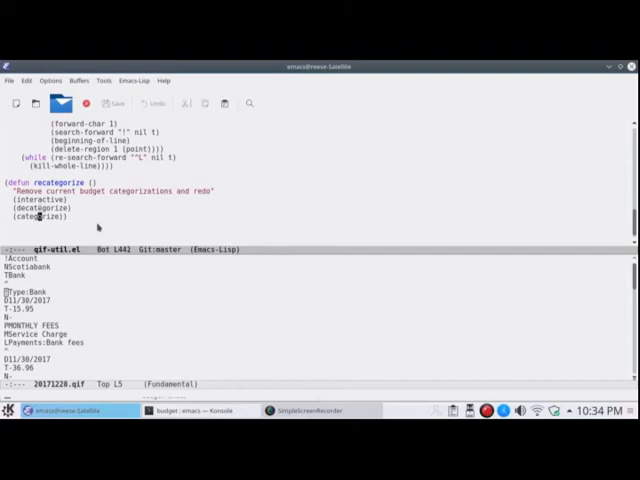
mouse_move(100, 228)
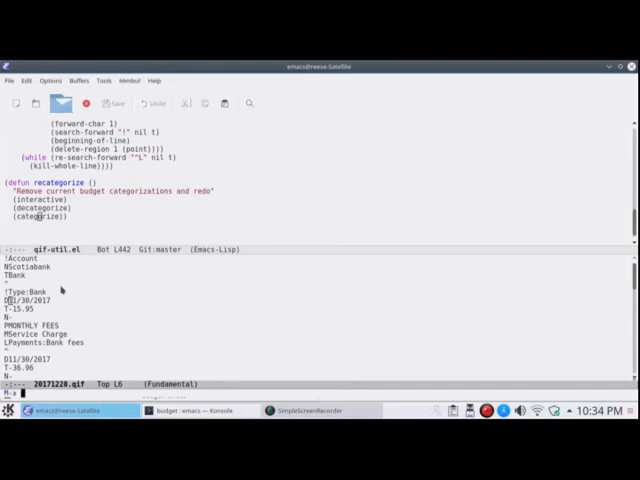
Run M-x recategorize on 20171228.qif, producing an 'Args out of range' error.
text(reca)
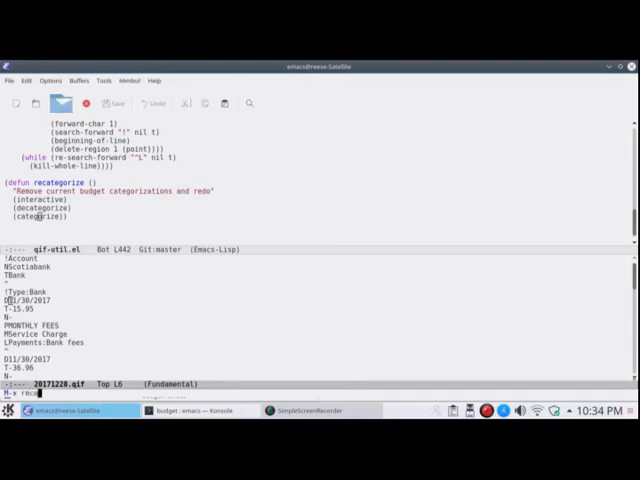
text(tegoriz)
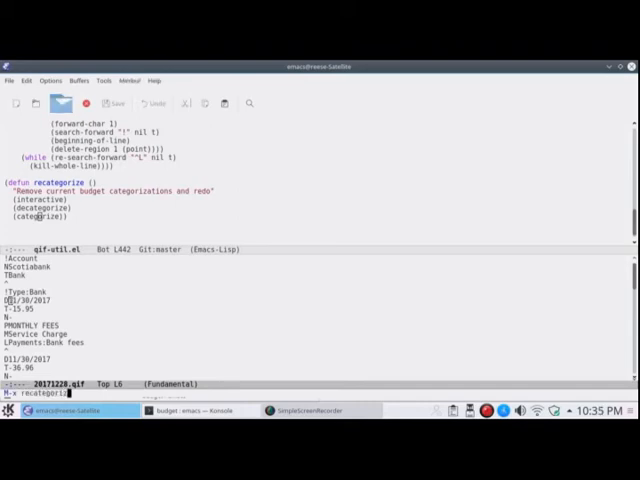
key(Return)
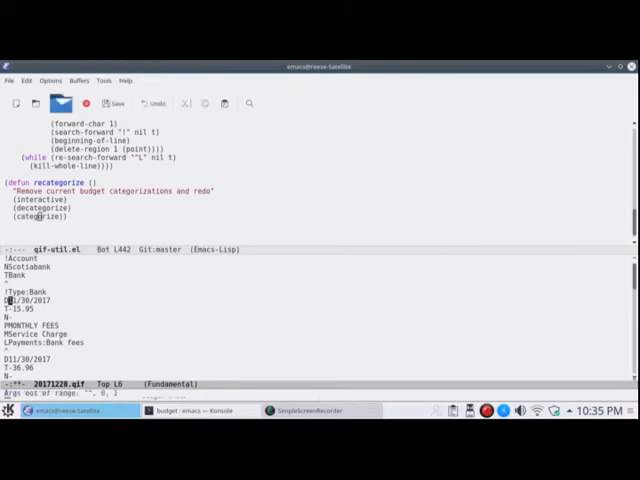